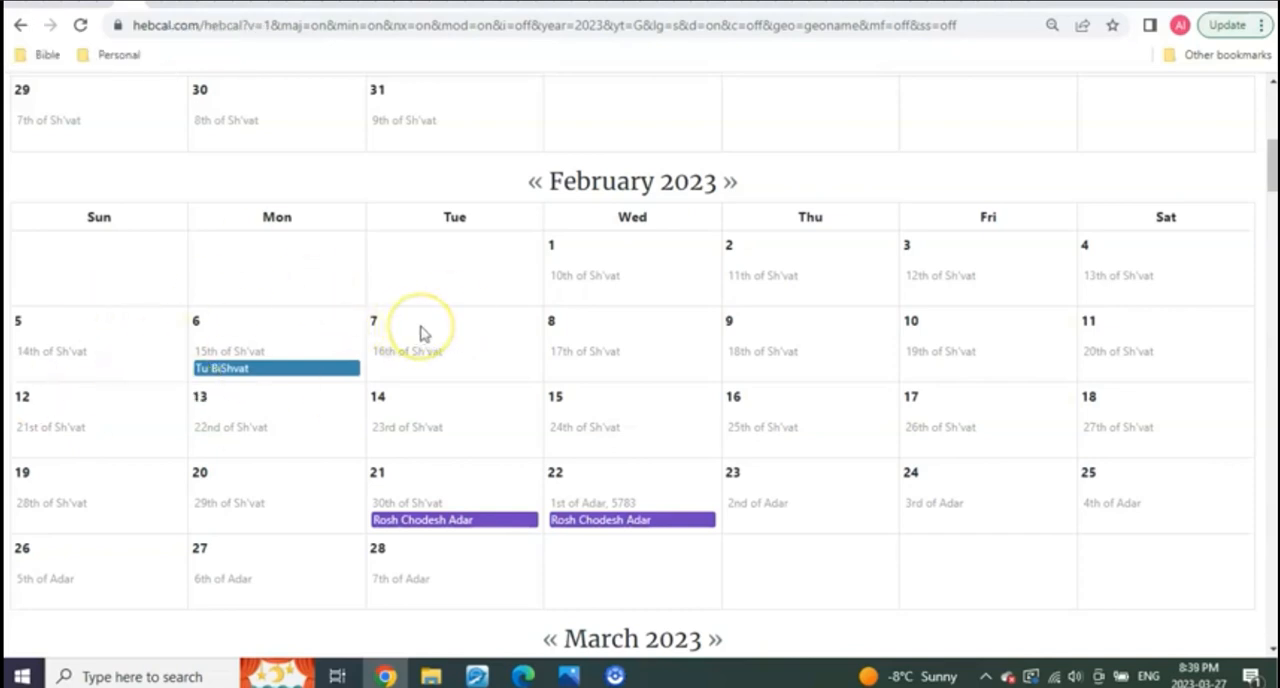
mouse_move(548, 352)
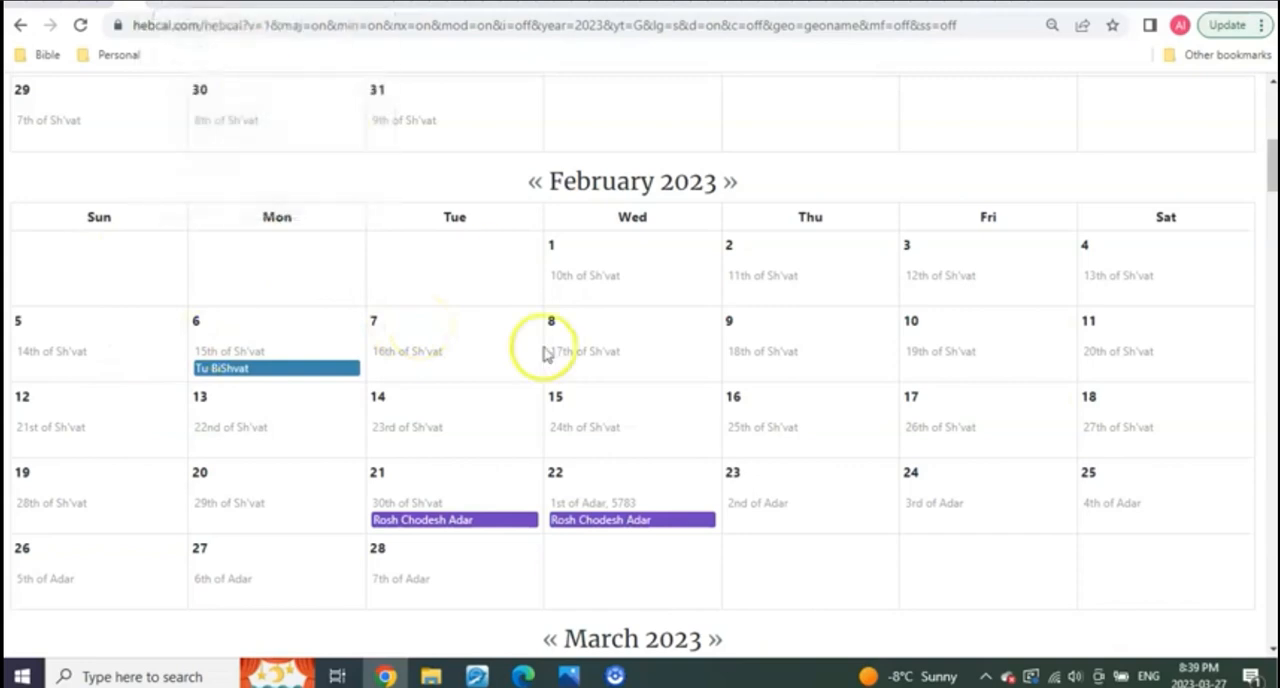
Switch to e-Sword and read Leviticus 19 down to the highlighted verse 23.
left_click(480, 676)
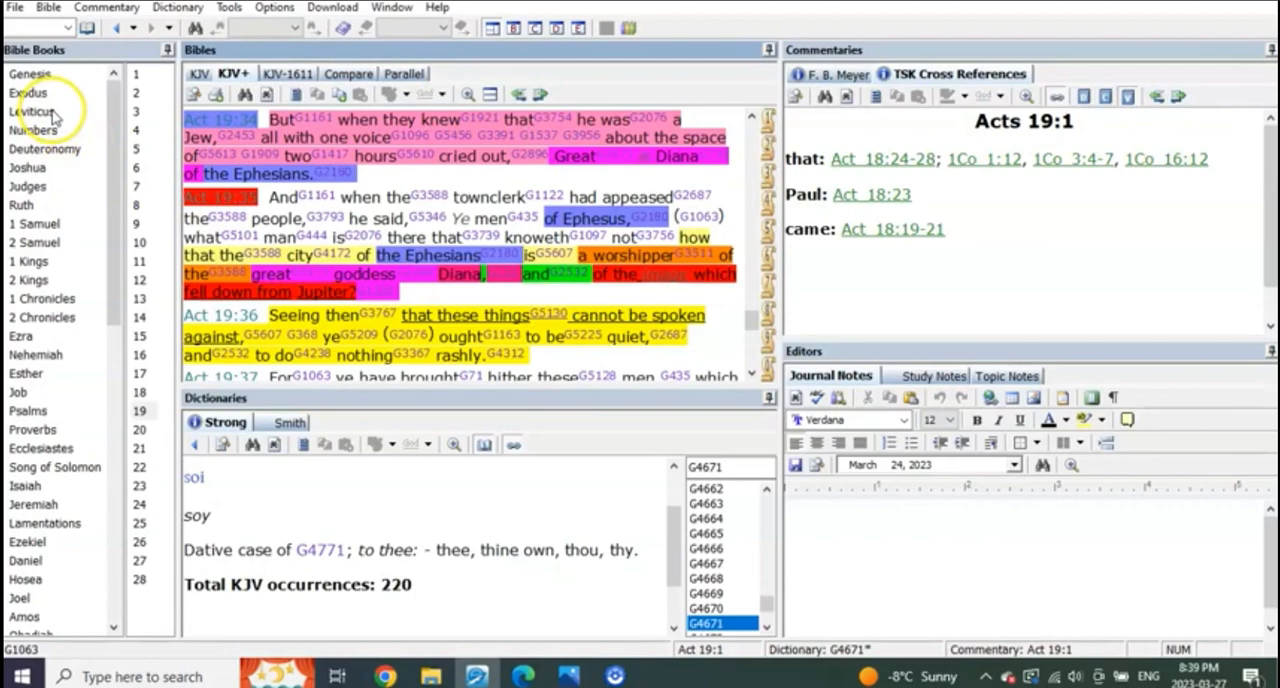
left_click(32, 112)
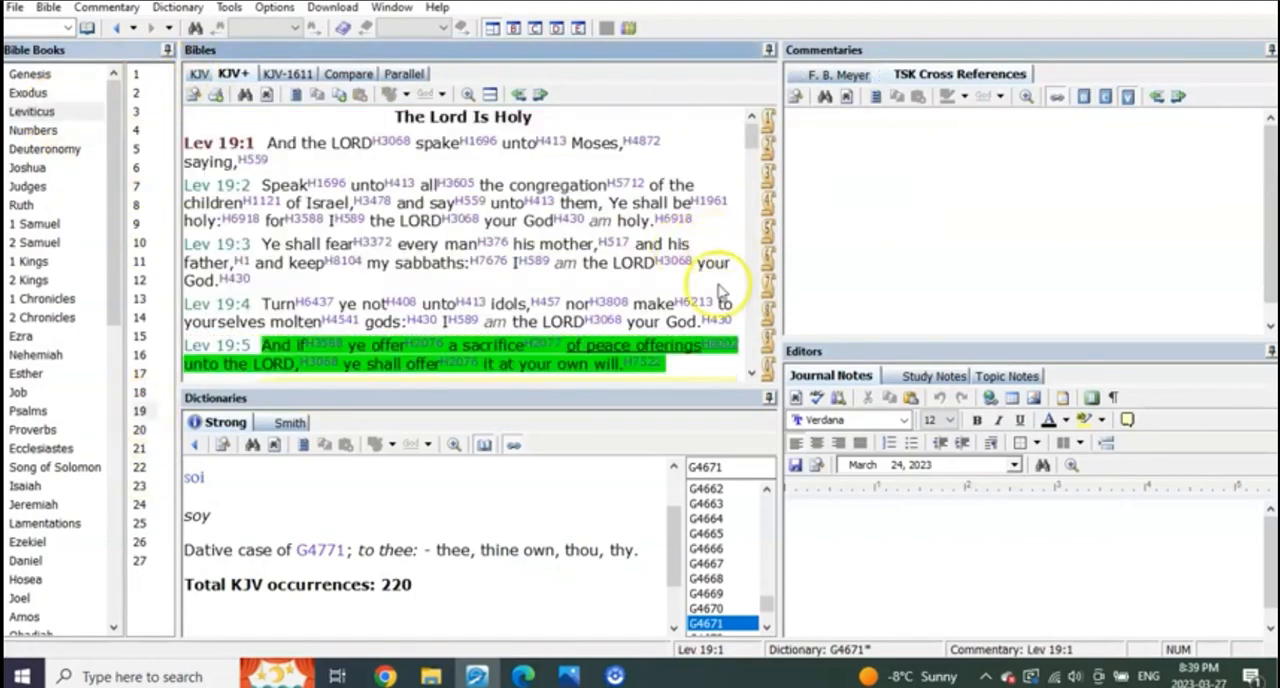
scroll("down", 3)
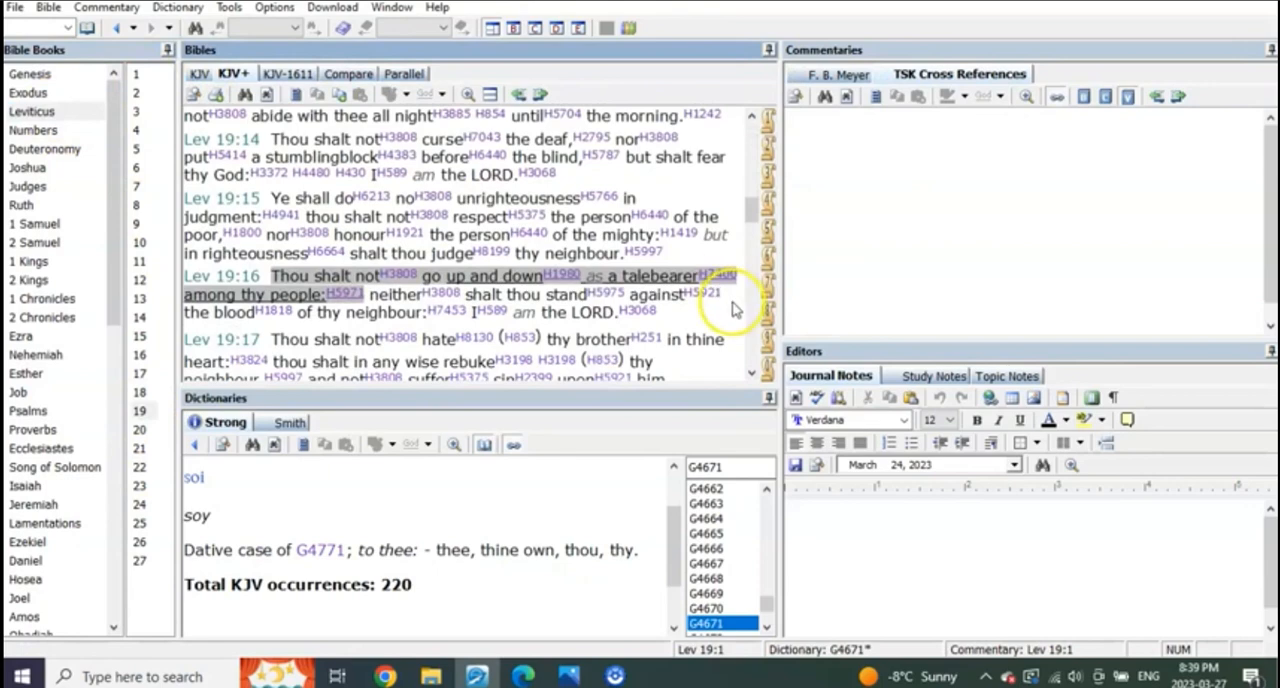
scroll("down", 3)
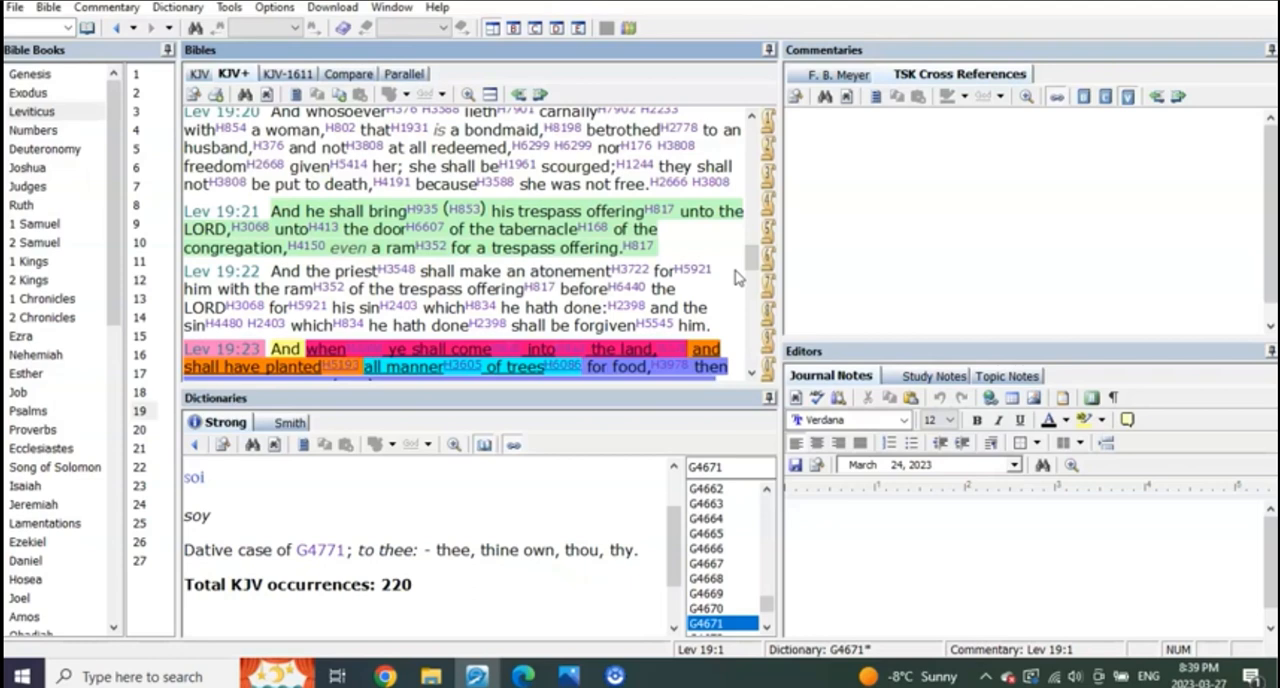
Scroll so the highlighted verses Leviticus 19:23–25 are all visible.
scroll("down", 3)
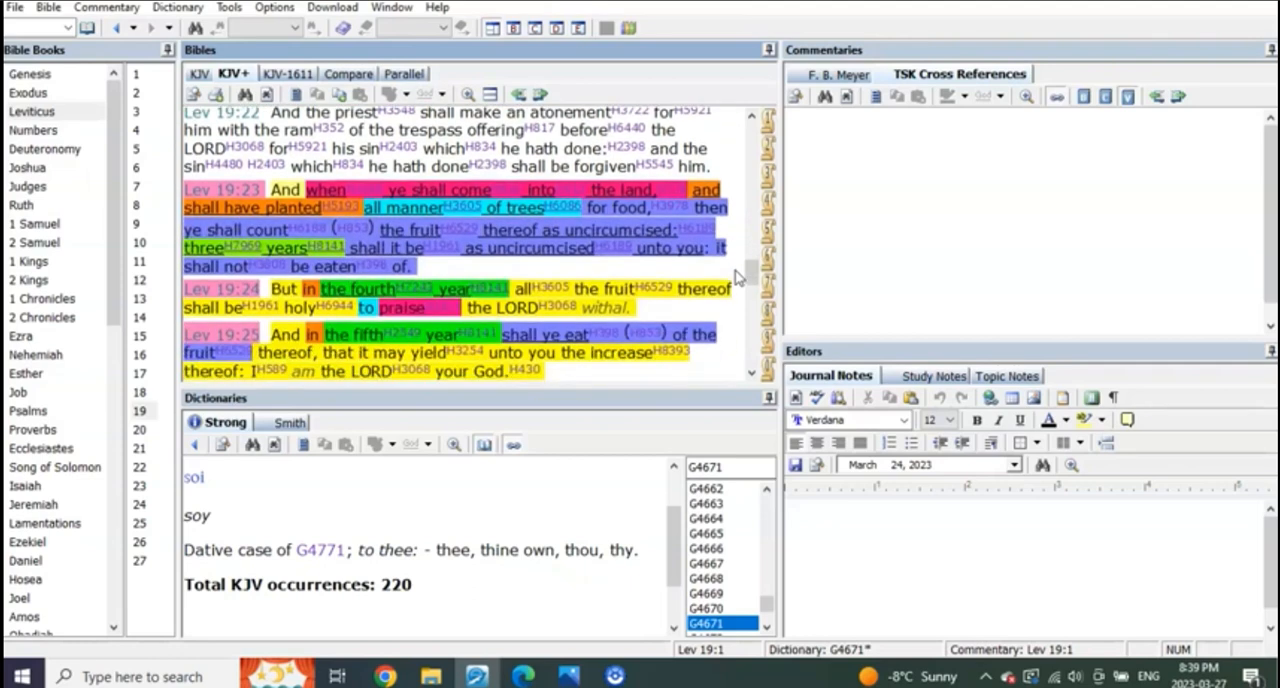
scroll("down", 3)
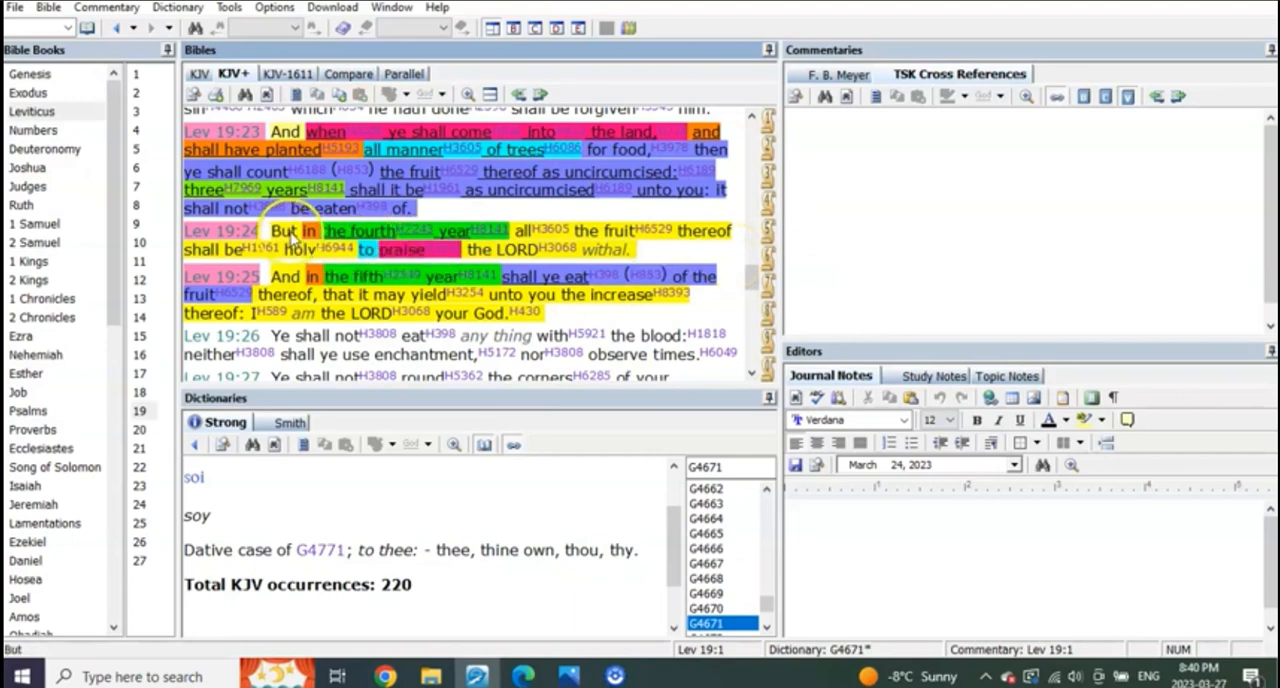
Select Leviticus 19:24 to load its TSK cross references in the Commentaries pane.
left_click(344, 232)
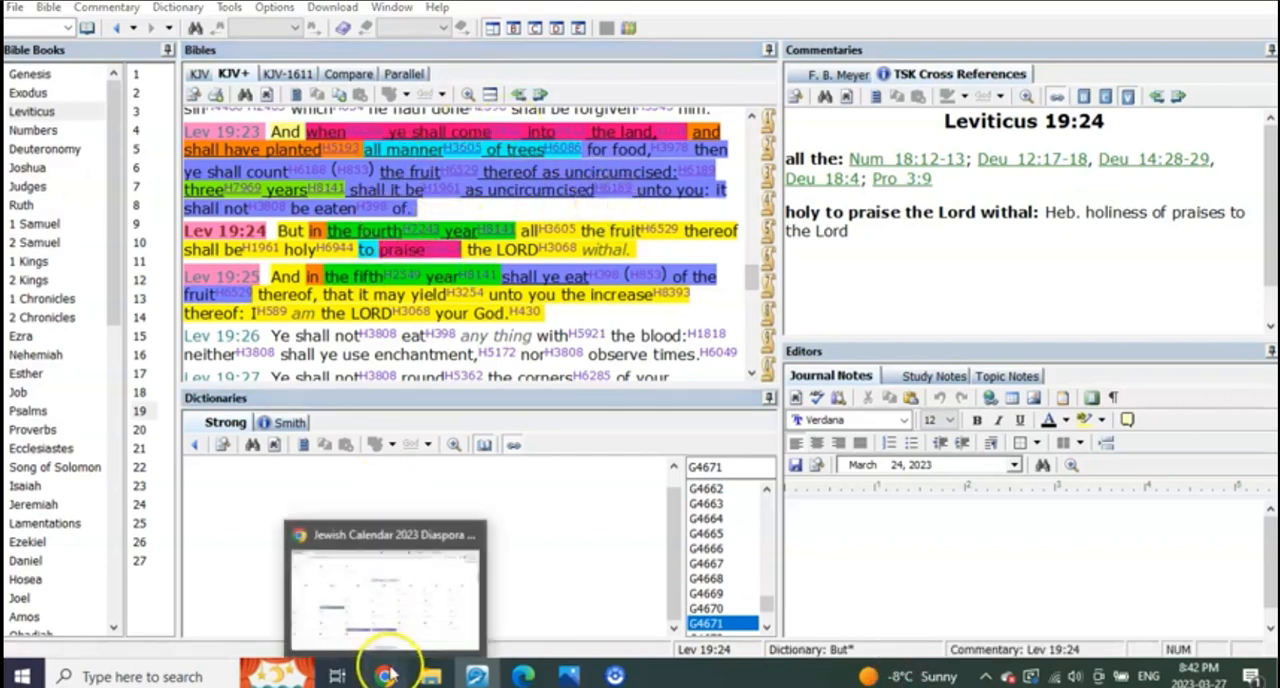
Bring the Hebcal February 2023 calendar back to the front for the Tu BiShvat date.
left_click(388, 676)
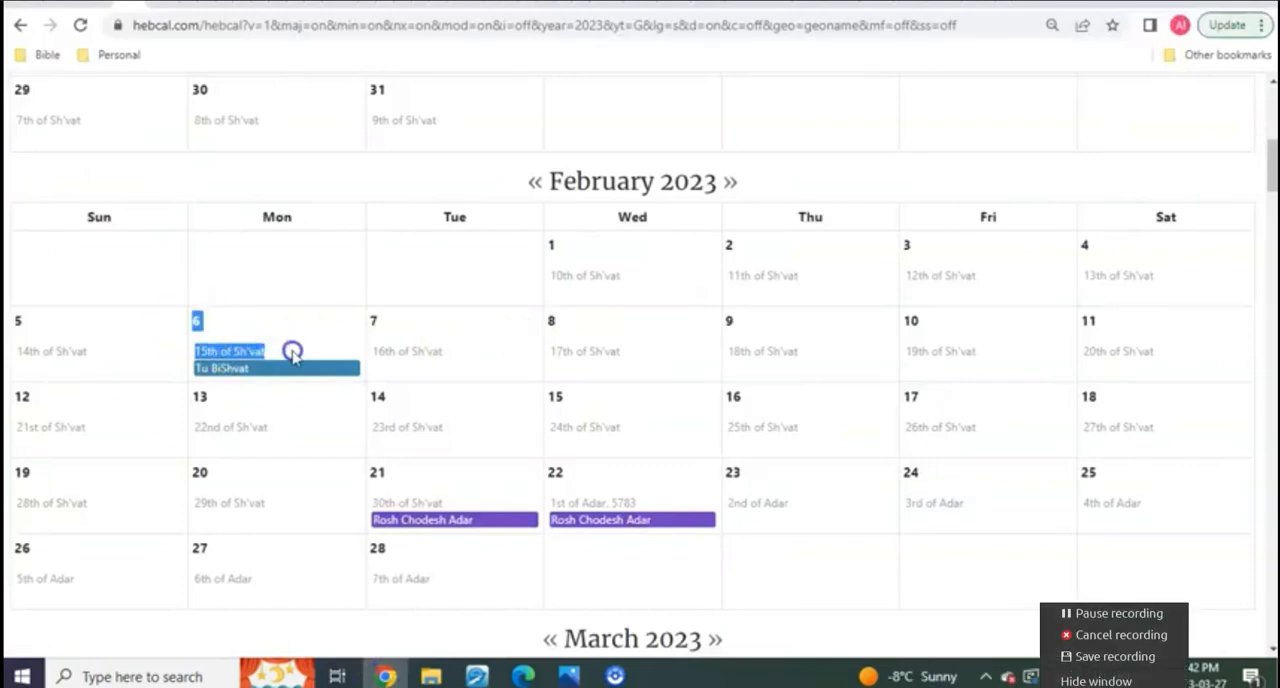
mouse_move(278, 300)
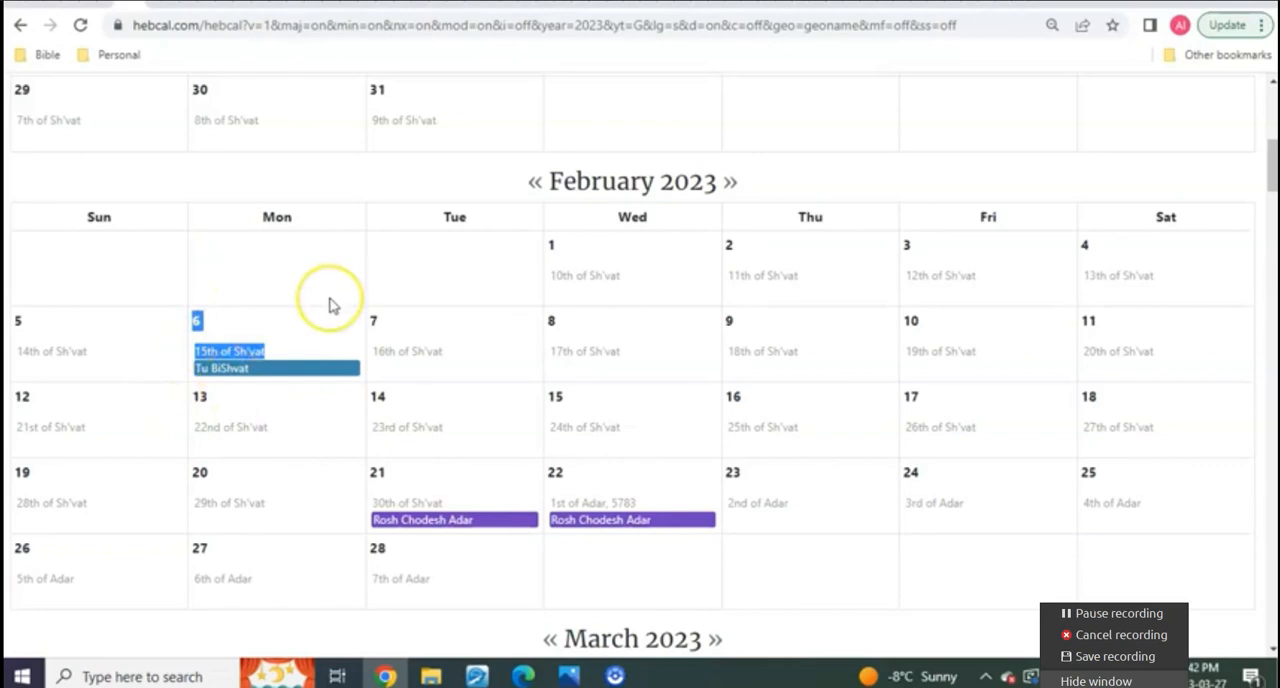
mouse_move(210, 396)
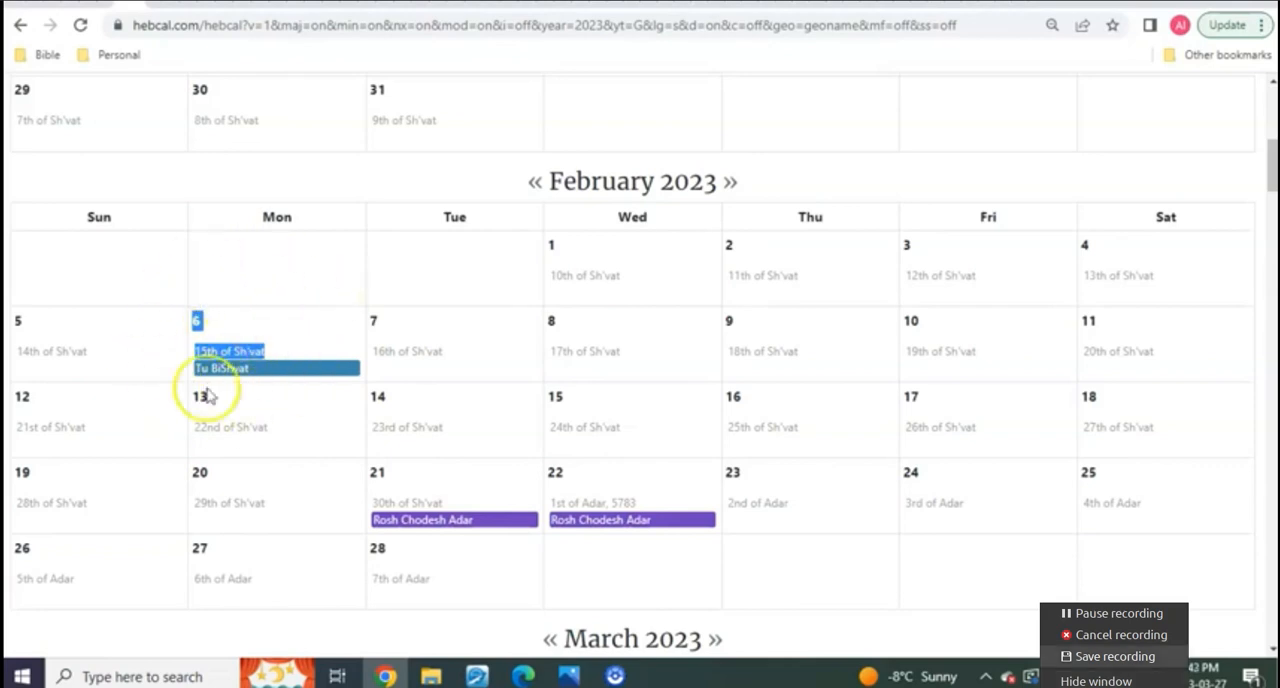